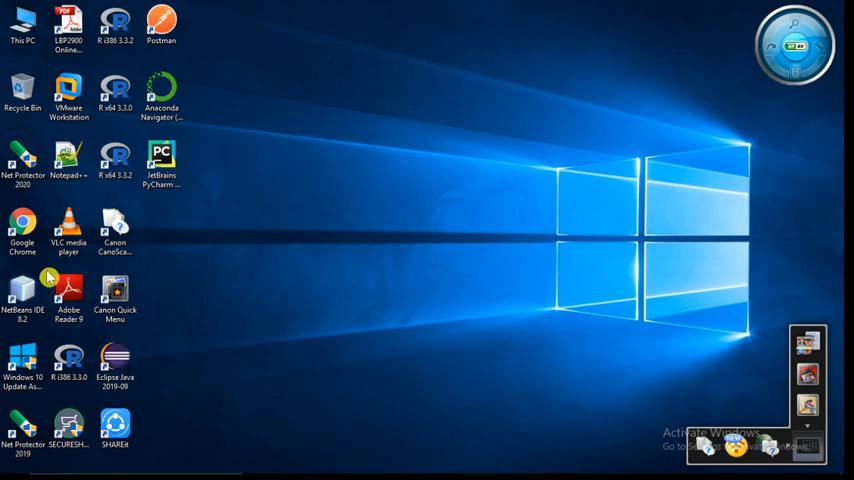
# - Launch Google Chrome from its desktop shortcut
pyautogui.click(22, 236)
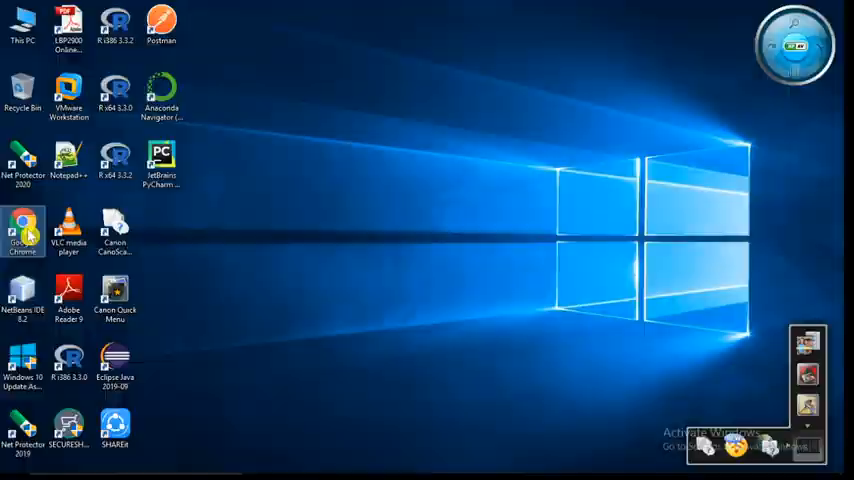
pyautogui.doubleClick(22, 232)
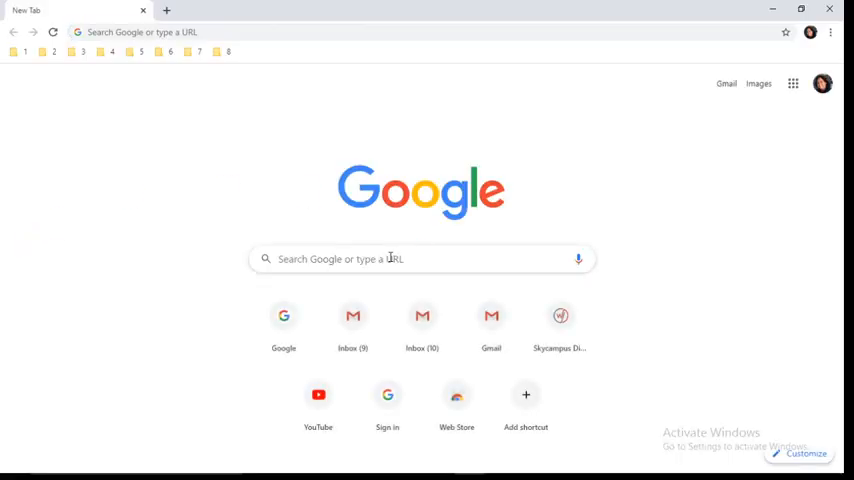
# - Search Google for 'weka 3.8 free download from waikato' and choose the University of Waikato result
pyautogui.write('weka 3.8 free download from waikato')
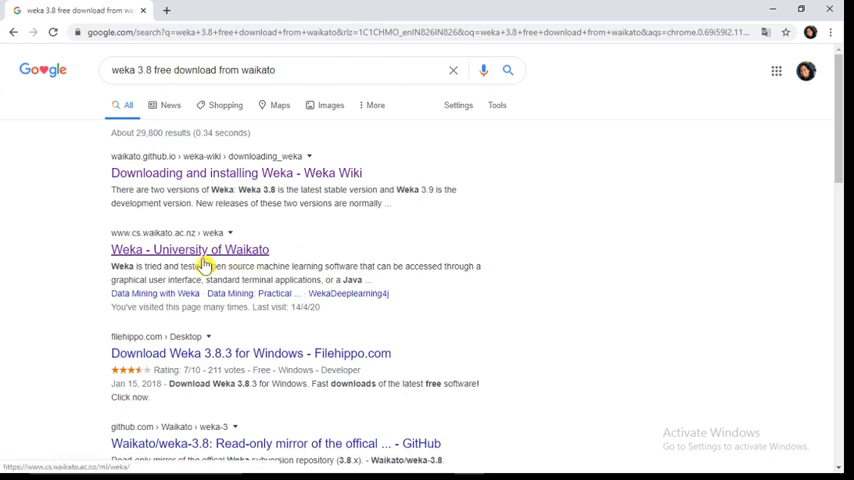
pyautogui.moveTo(234, 264)
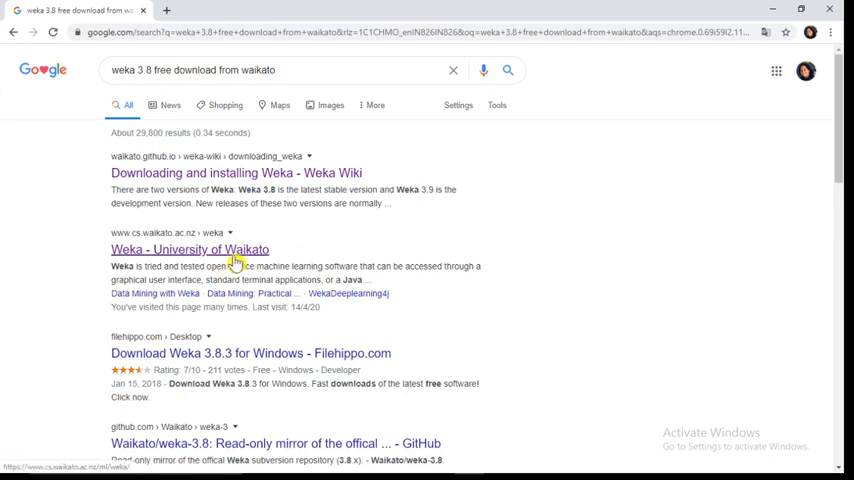
pyautogui.moveTo(130, 246)
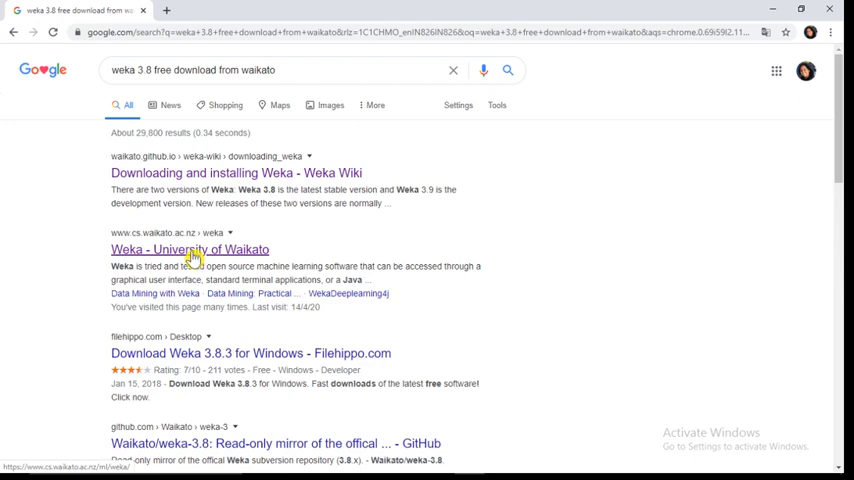
pyautogui.click(188, 250)
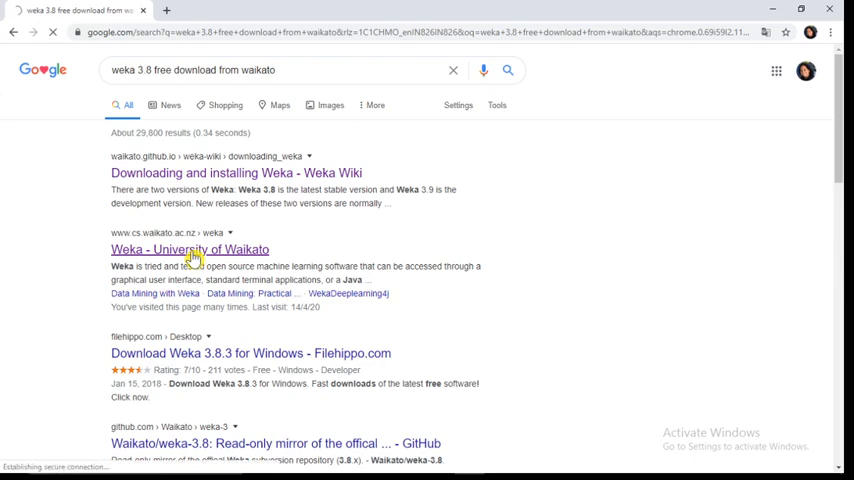
# - Load the University of Waikato Weka home page from the search results
pyautogui.click(188, 250)
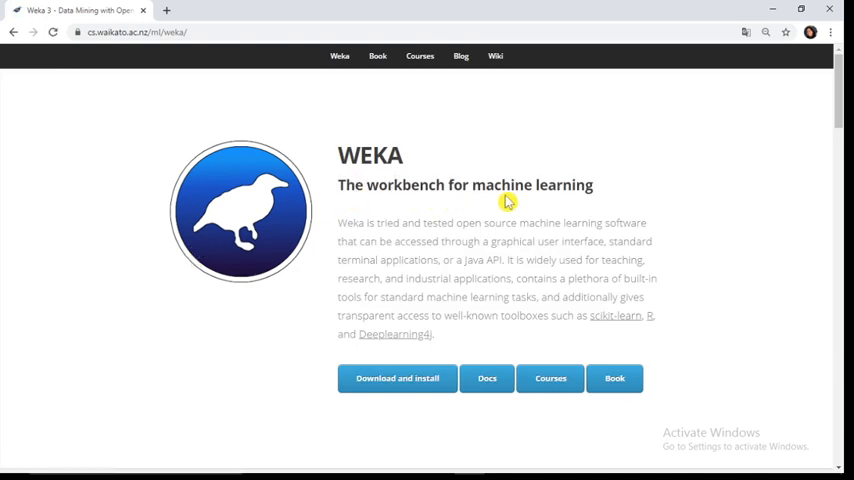
pyautogui.moveTo(556, 202)
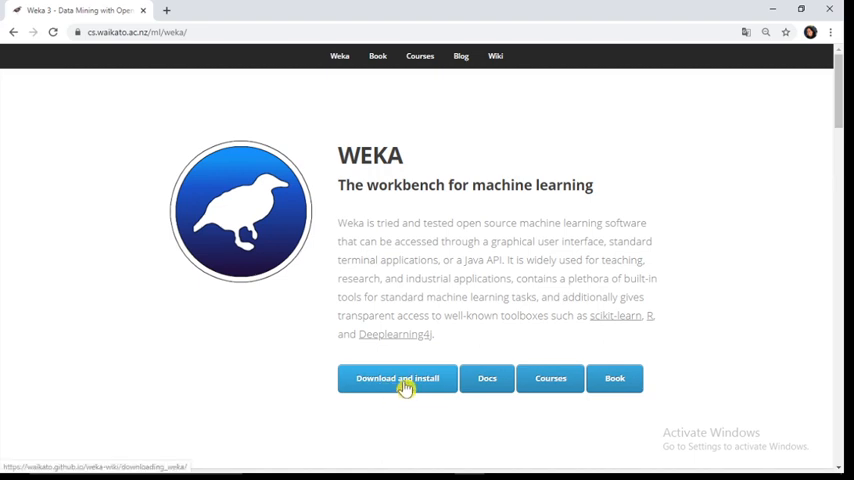
# - Go to the Weka wiki 'Download and install' instructions page
pyautogui.click(396, 378)
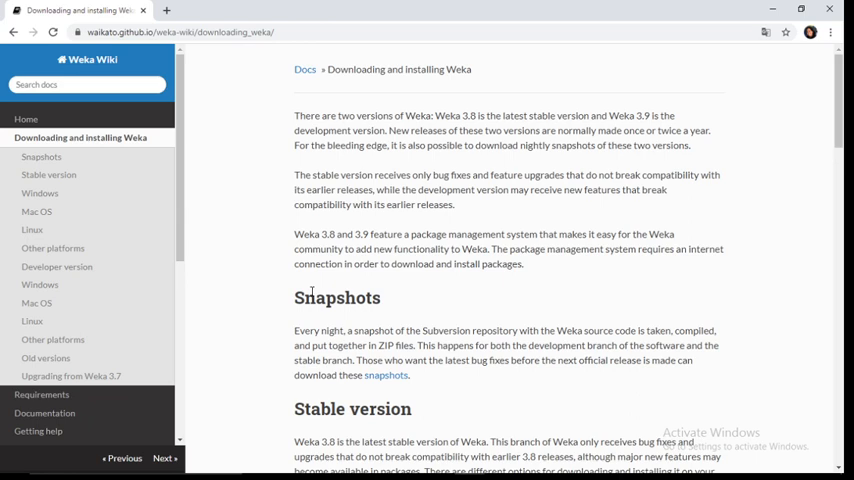
pyautogui.moveTo(72, 160)
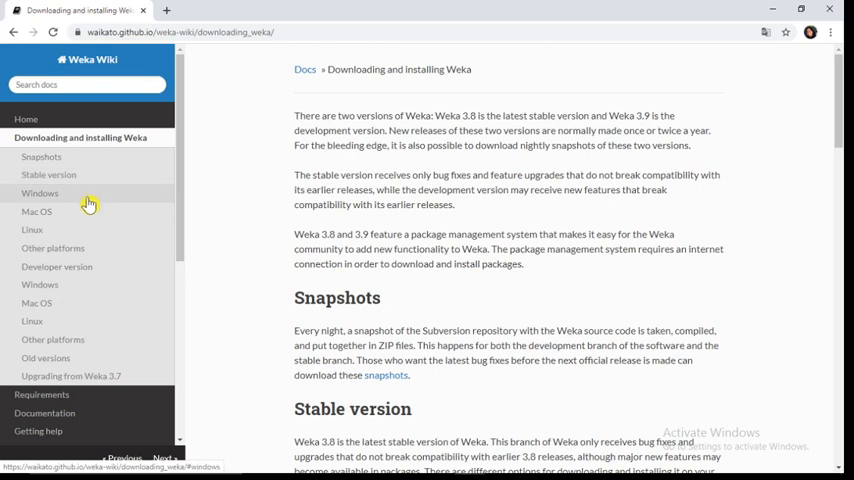
pyautogui.moveTo(100, 246)
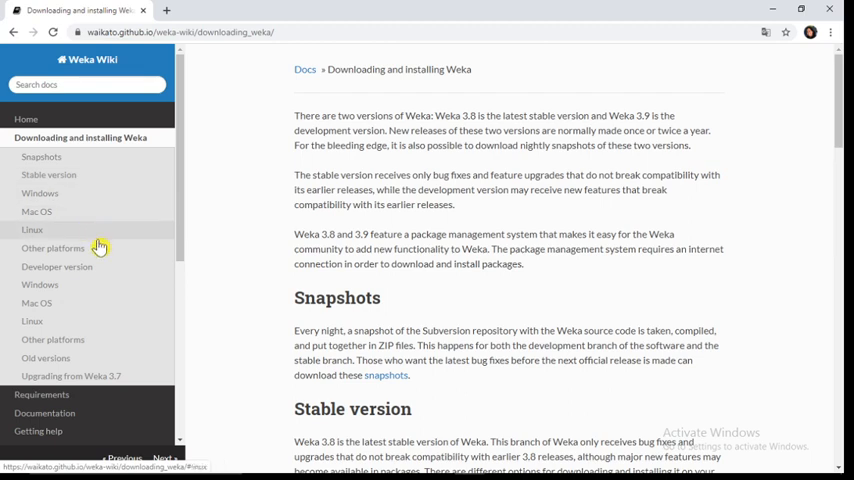
pyautogui.moveTo(198, 232)
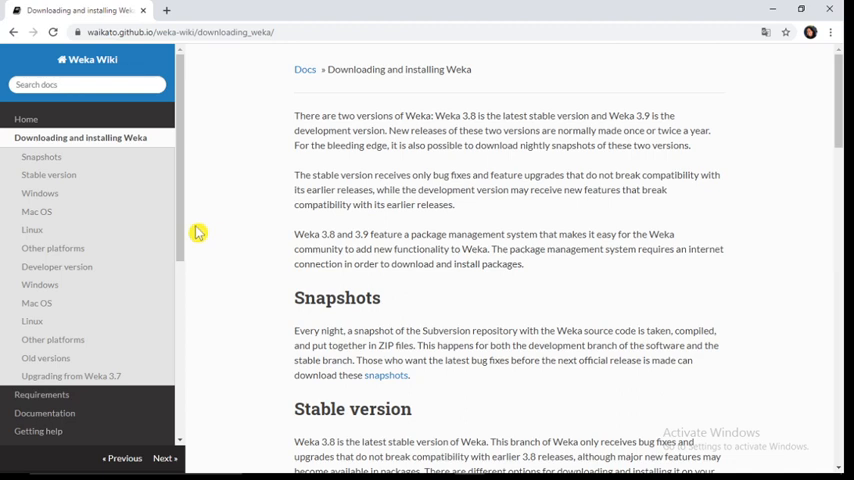
pyautogui.moveTo(104, 200)
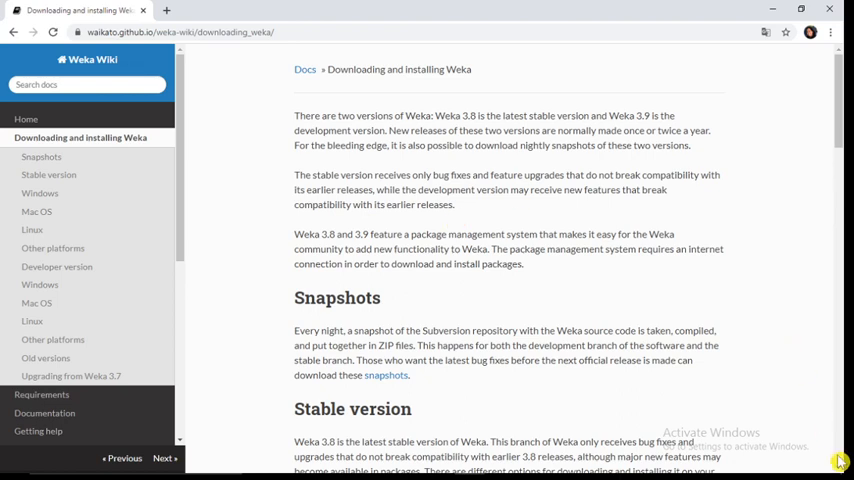
# - Jump to the Windows section listing the 64-bit Weka 3.8 installer link
pyautogui.scroll(-3)
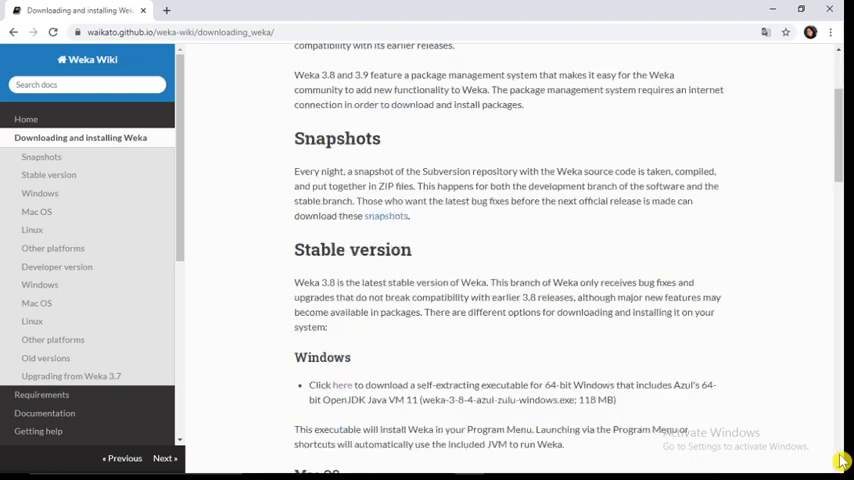
pyautogui.scroll(-3)
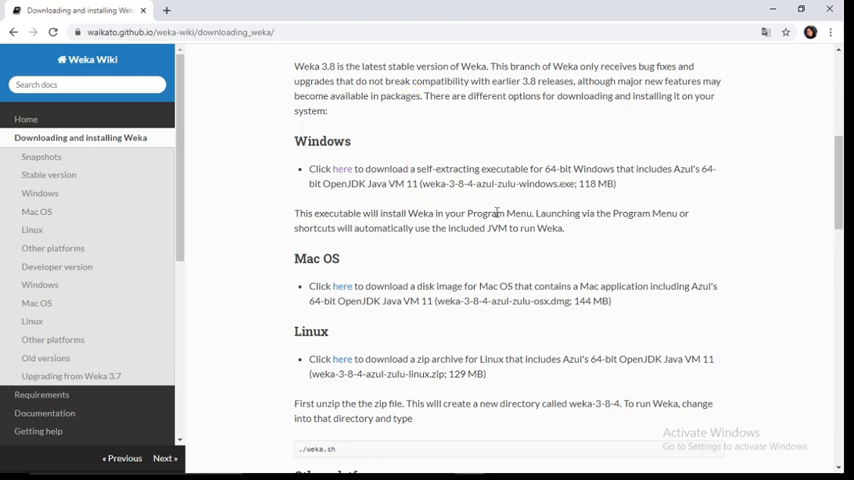
pyautogui.moveTo(40, 192)
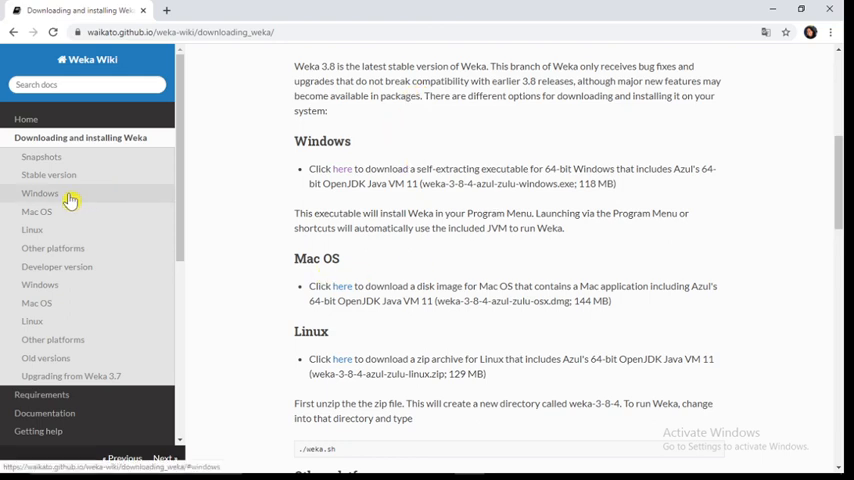
pyautogui.click(40, 192)
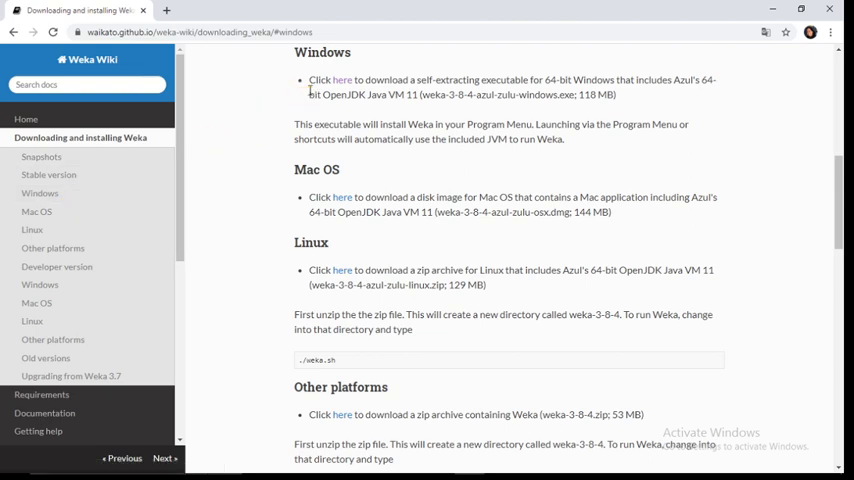
pyautogui.moveTo(320, 92)
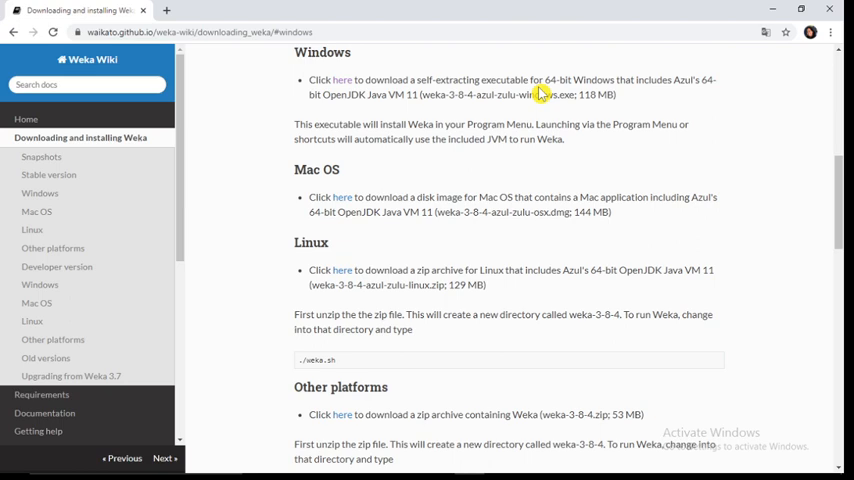
pyautogui.moveTo(578, 94)
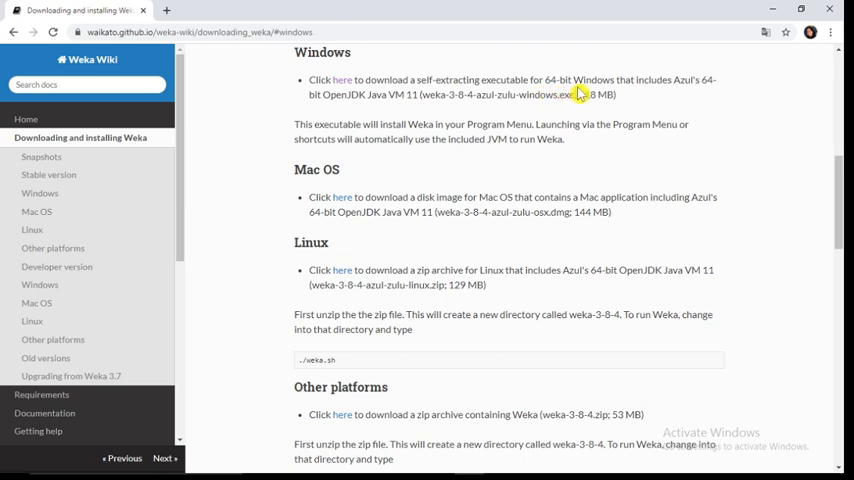
pyautogui.moveTo(668, 92)
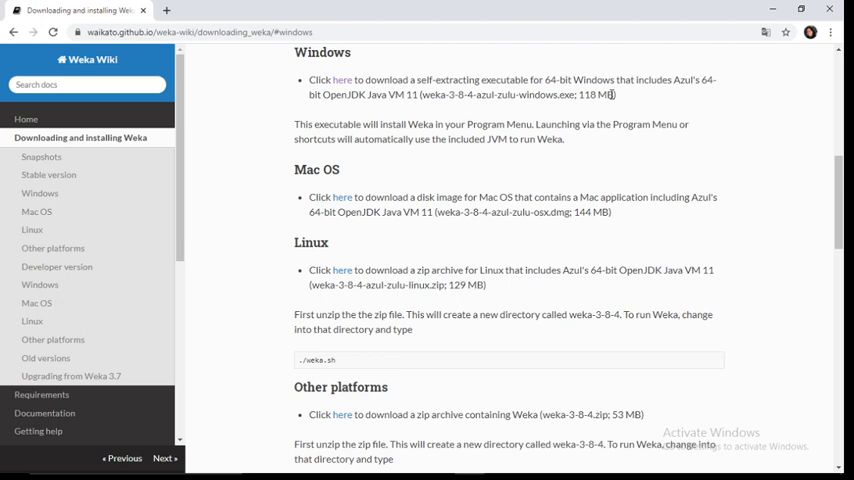
pyautogui.moveTo(344, 90)
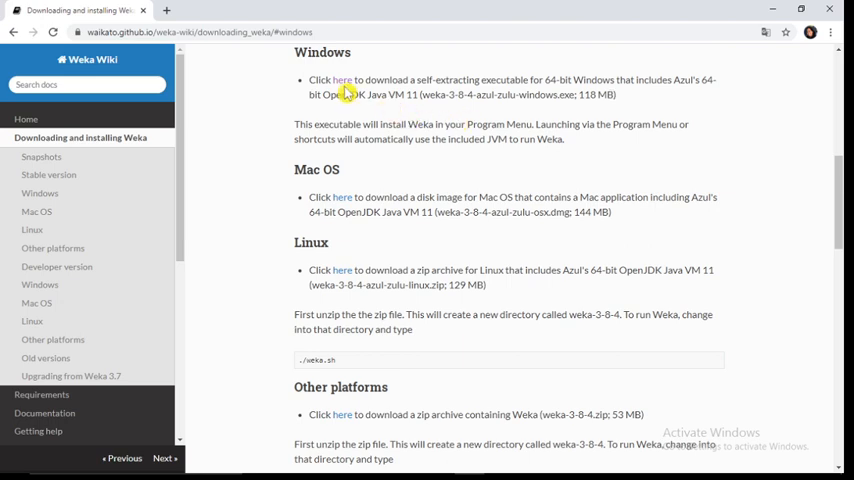
pyautogui.moveTo(344, 80)
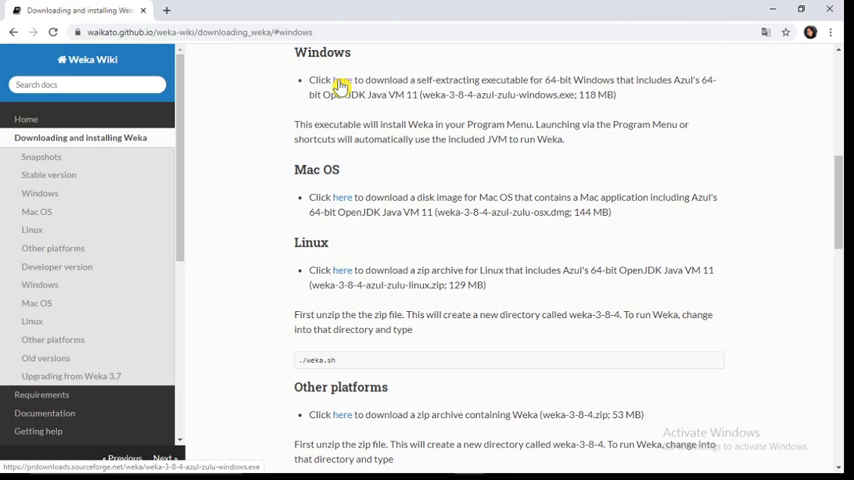
# - Download weka-3-8-4-azul-zulu-windows.exe via the 64-bit Windows 'here' link on SourceForge
pyautogui.click(342, 80)
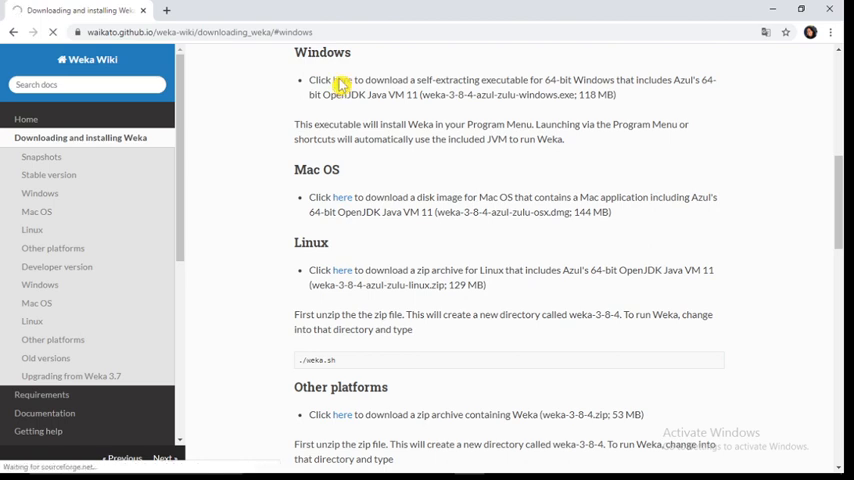
pyautogui.click(340, 80)
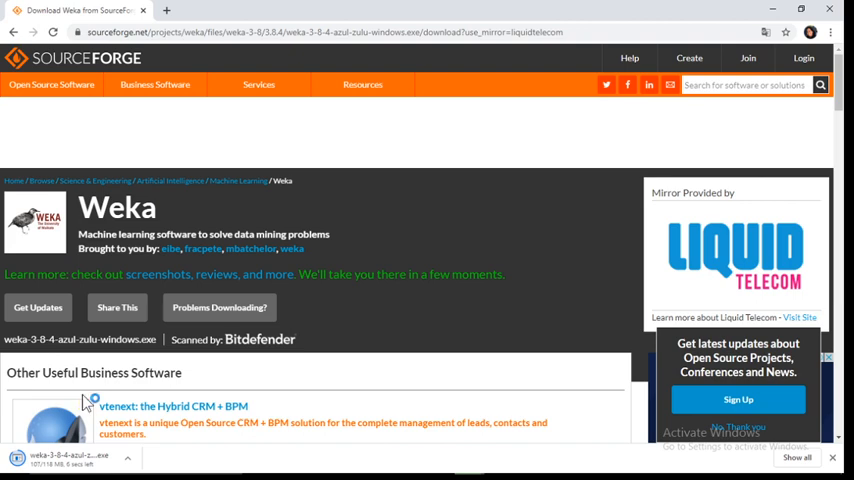
pyautogui.moveTo(86, 402)
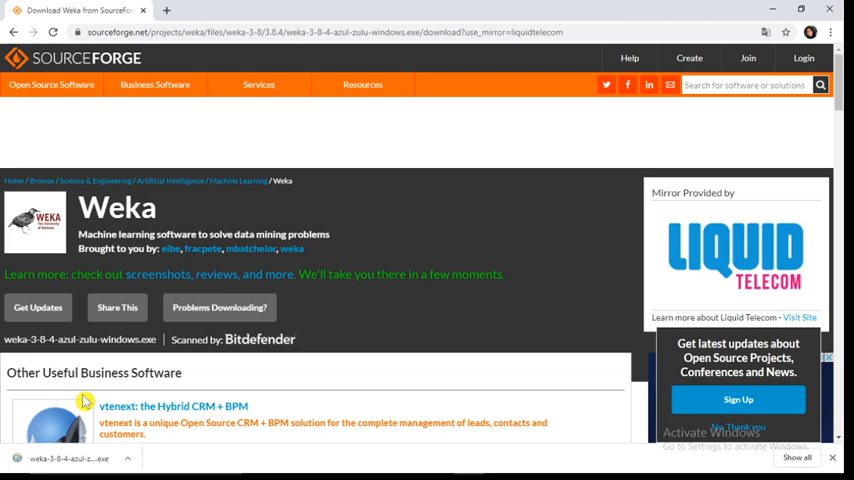
pyautogui.moveTo(352, 414)
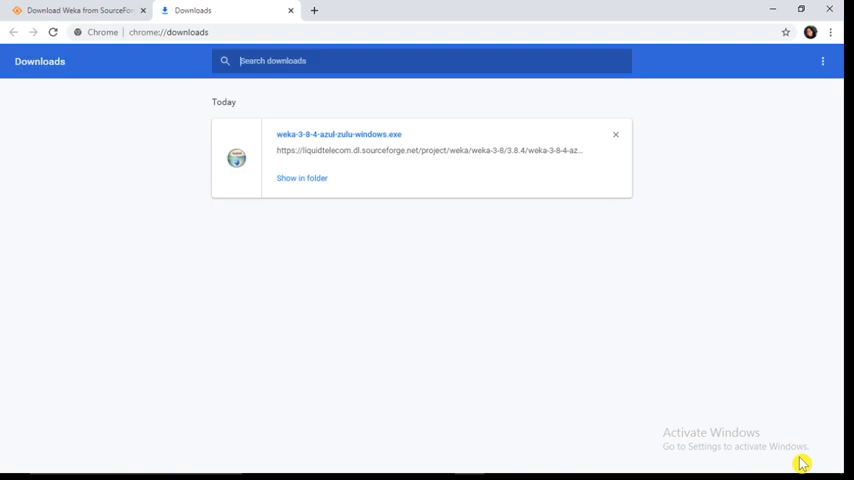
pyautogui.moveTo(292, 186)
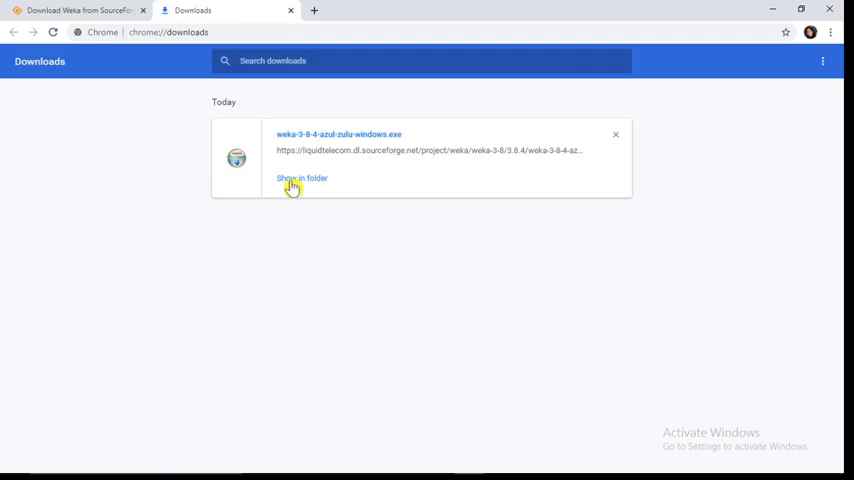
# - Run weka-3-8-4-azul-zulu-windows from the Downloads folder to start the setup wizard
pyautogui.click(300, 178)
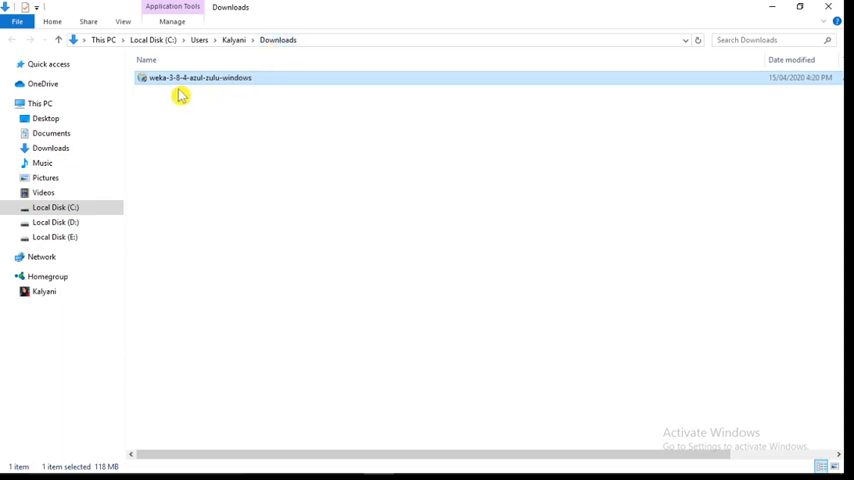
pyautogui.moveTo(168, 92)
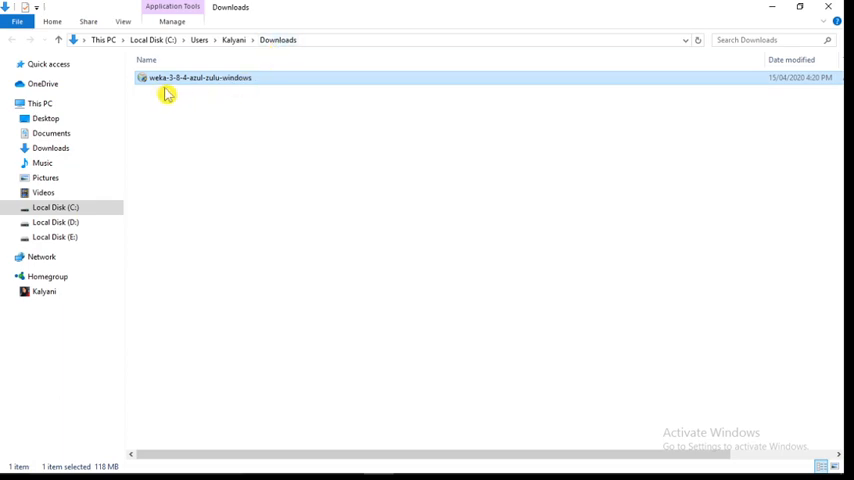
pyautogui.moveTo(190, 92)
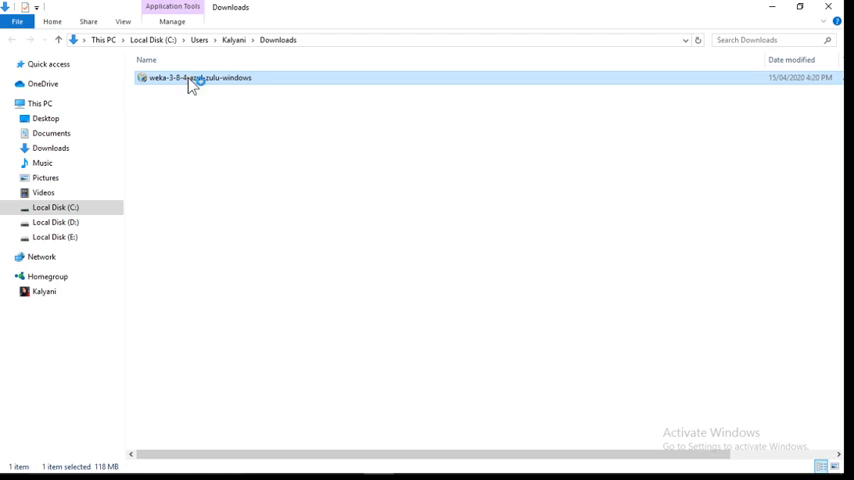
pyautogui.doubleClick(200, 78)
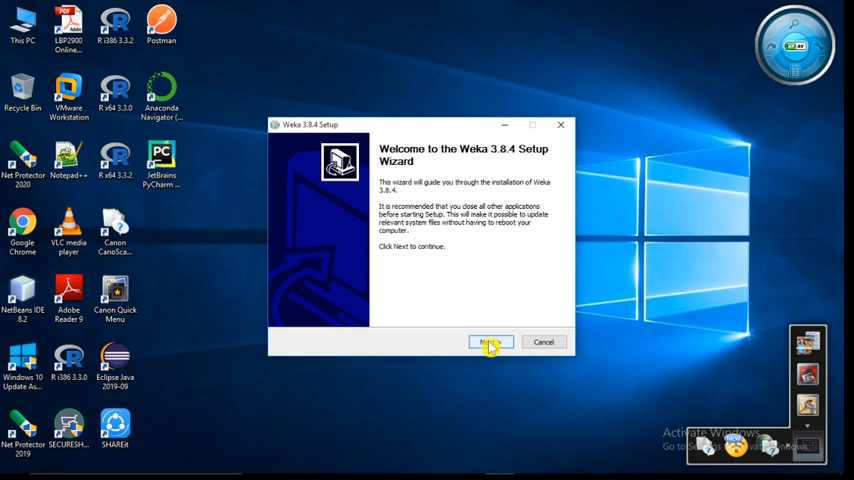
# - Accept the license and install Weka 3.8.4 with default components, folder and Start Menu entry
pyautogui.click(490, 342)
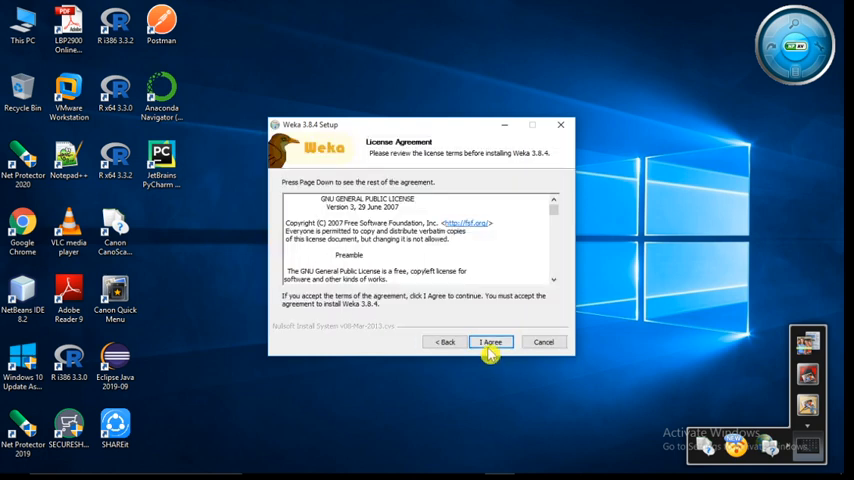
pyautogui.click(490, 342)
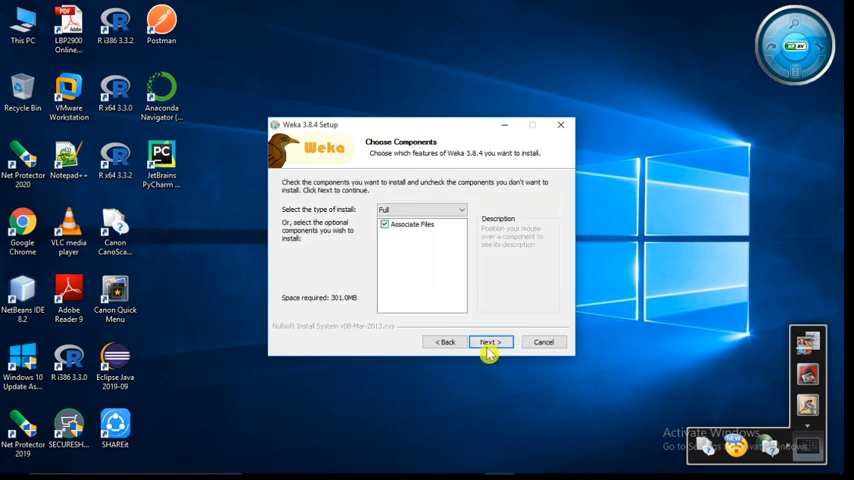
pyautogui.click(490, 342)
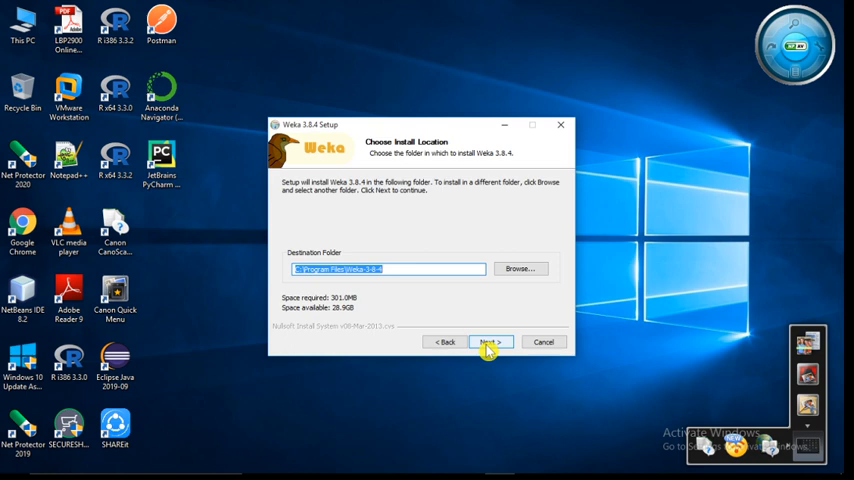
pyautogui.click(488, 342)
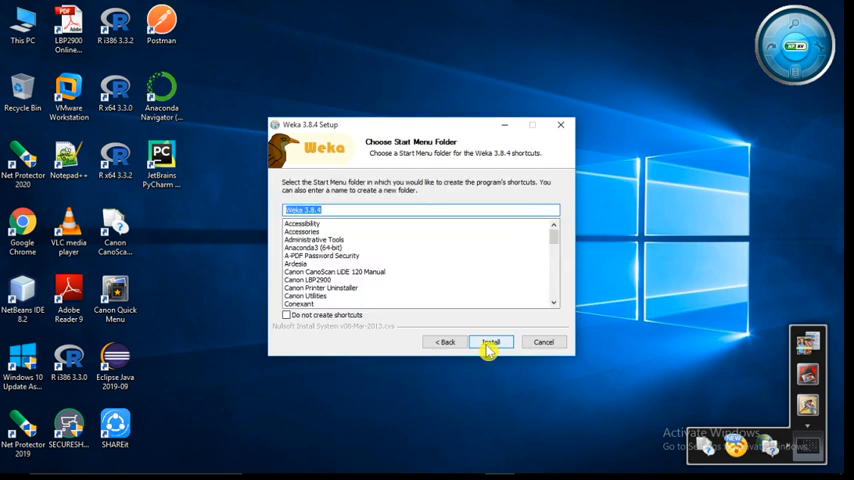
pyautogui.click(490, 342)
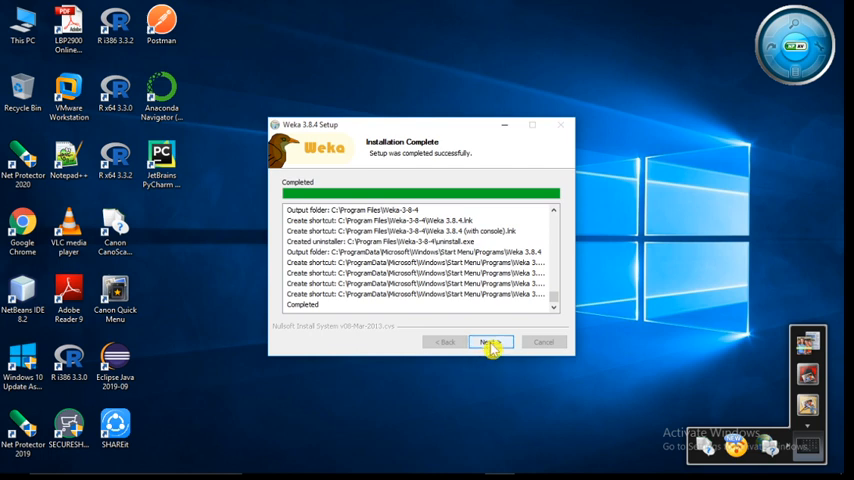
pyautogui.click(490, 342)
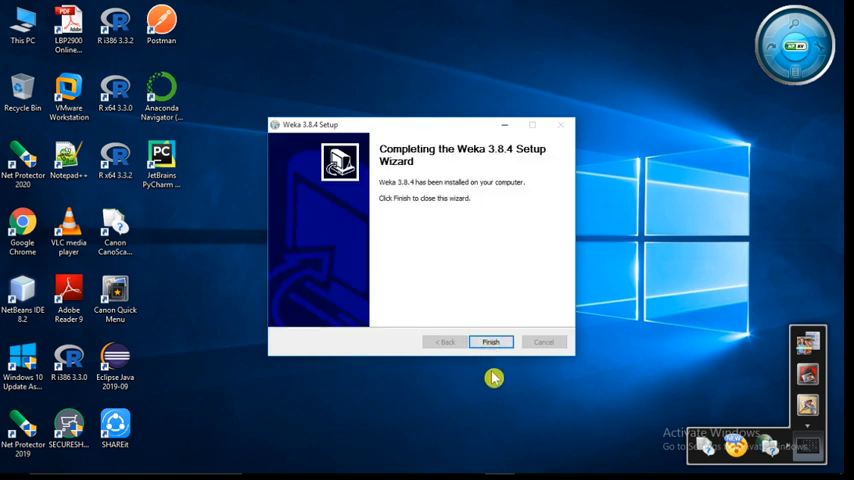
# - Finish the wizard and start Weka 3.8.4 from the Start Menu's W section
pyautogui.click(490, 342)
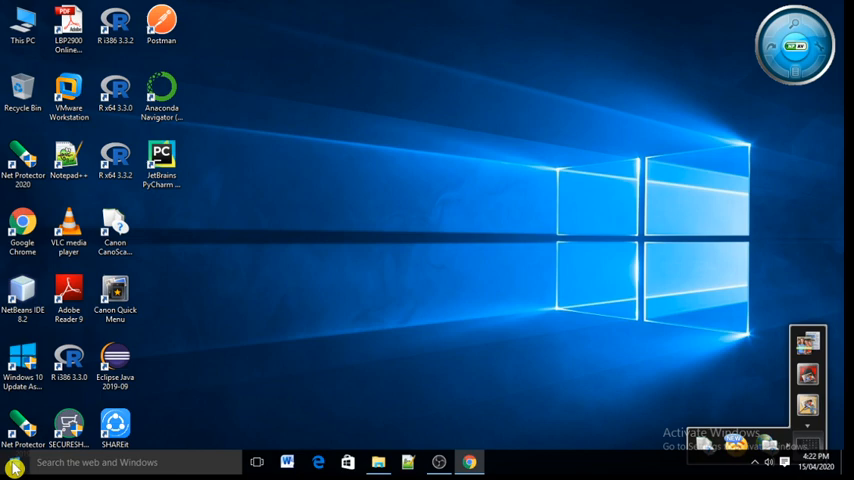
pyautogui.click(14, 462)
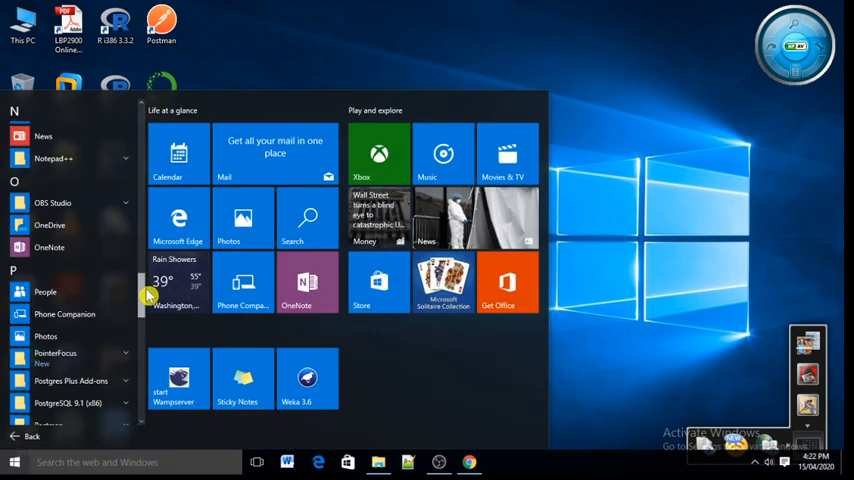
pyautogui.scroll(-3)
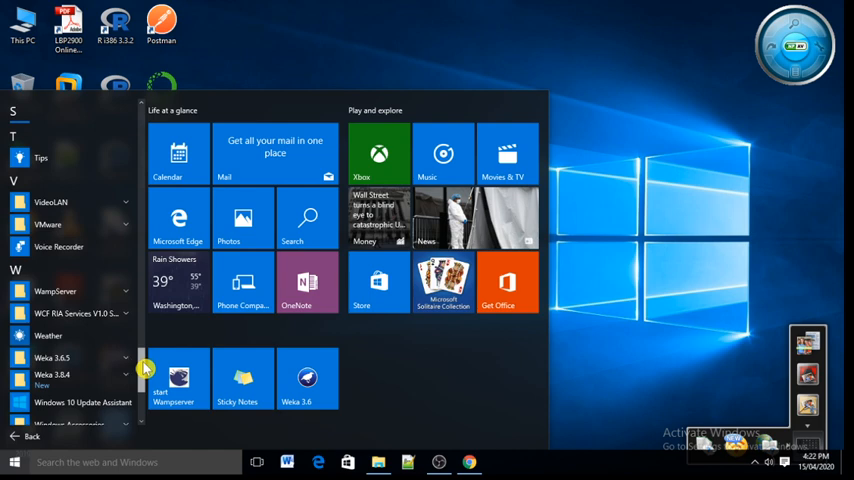
pyautogui.scroll(-3)
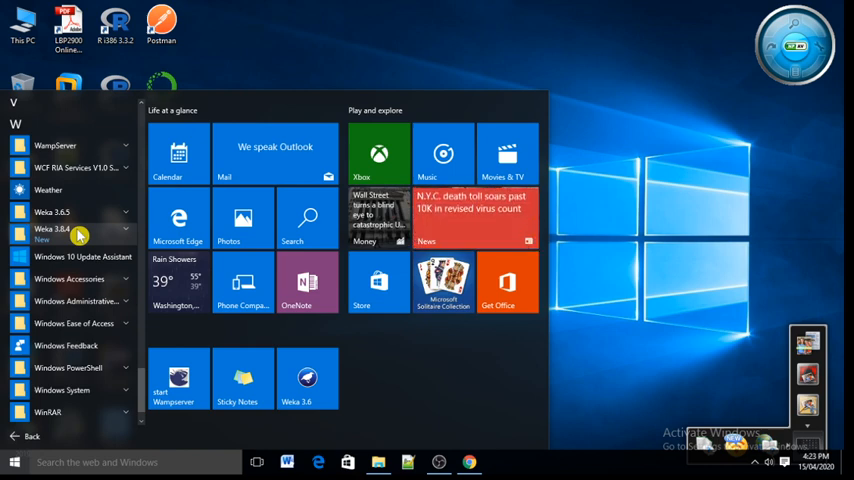
pyautogui.click(52, 228)
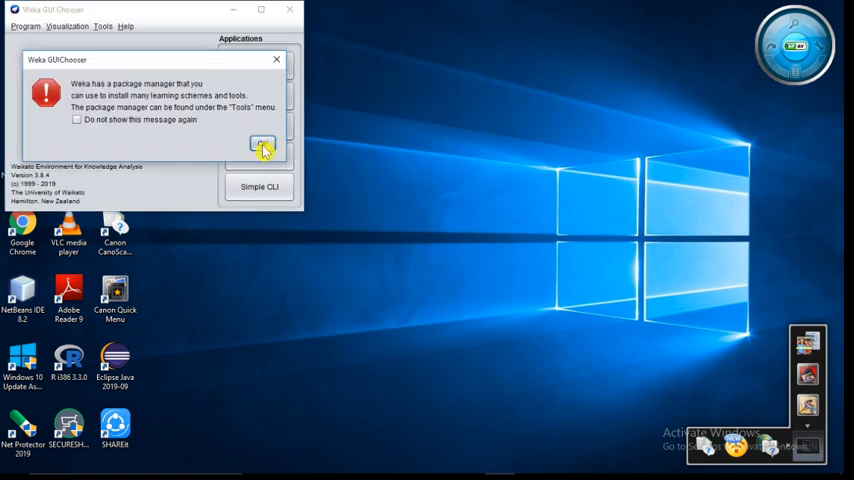
# - Dismiss the package manager notice and move the GUI Chooser toward screen centre
pyautogui.click(262, 144)
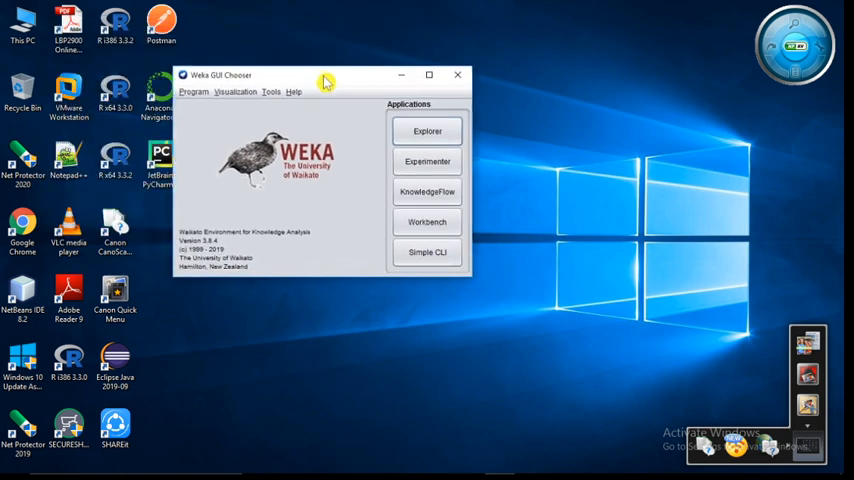
pyautogui.moveTo(324, 76); pyautogui.dragTo(400, 92)
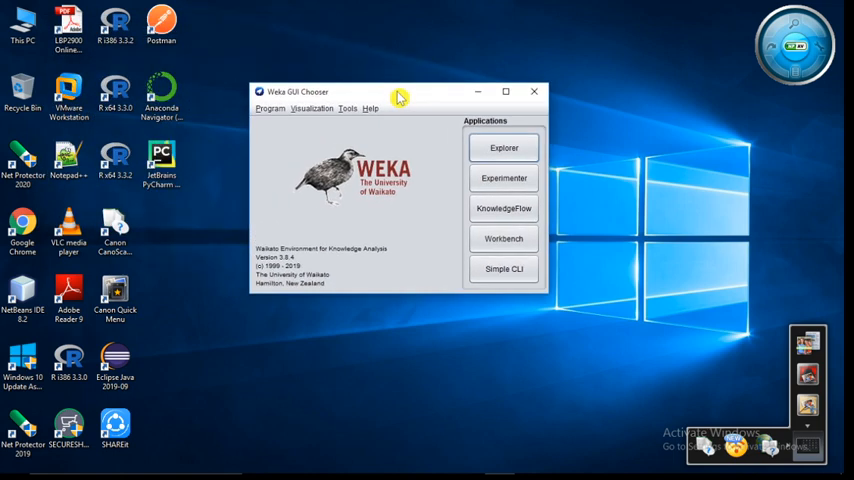